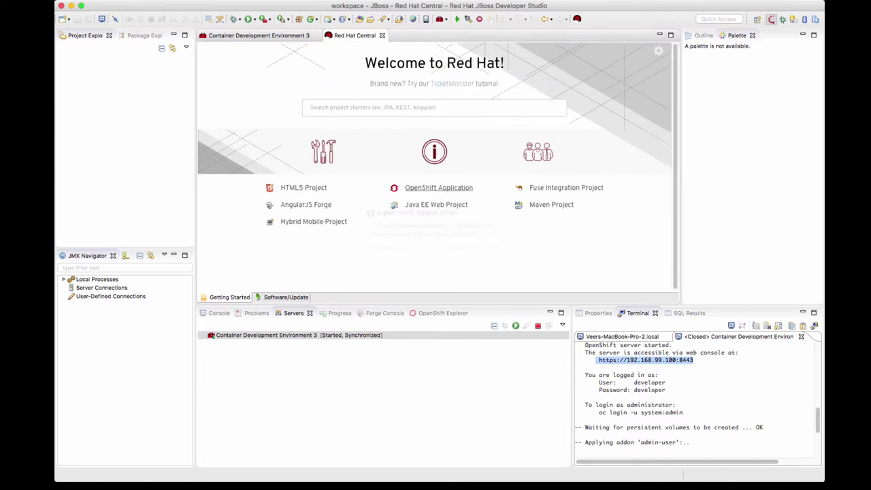
mouse_move(439, 187)
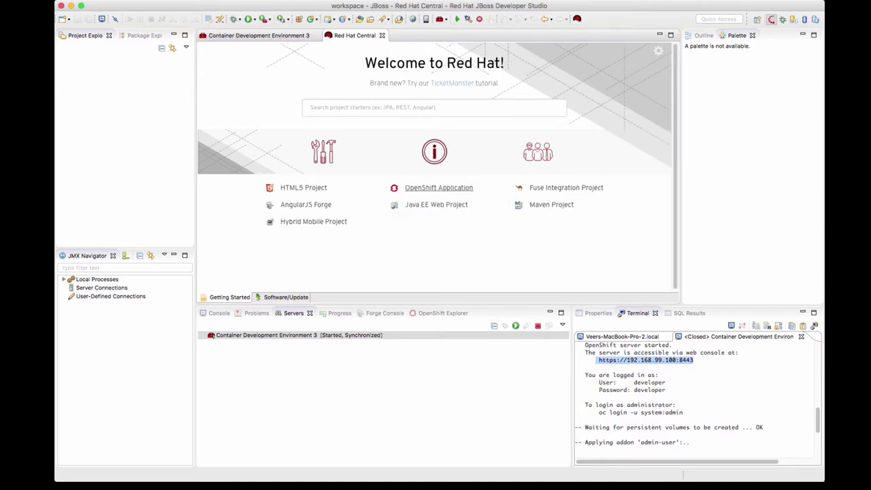
Launch the New OpenShift Application wizard from Red Hat Central.
click(438, 187)
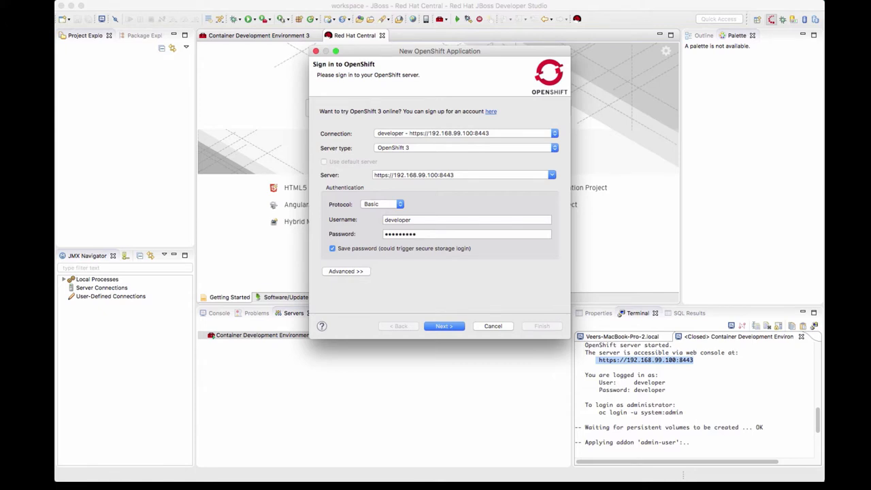
Filter templates by 'eap' and pick the jboss-eap64-openshift:1.4 builder image.
click(444, 326)
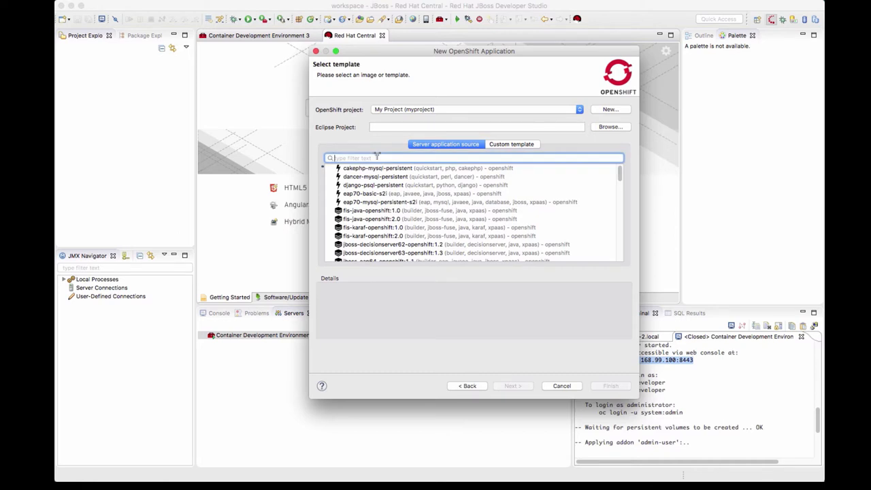
text(eap)
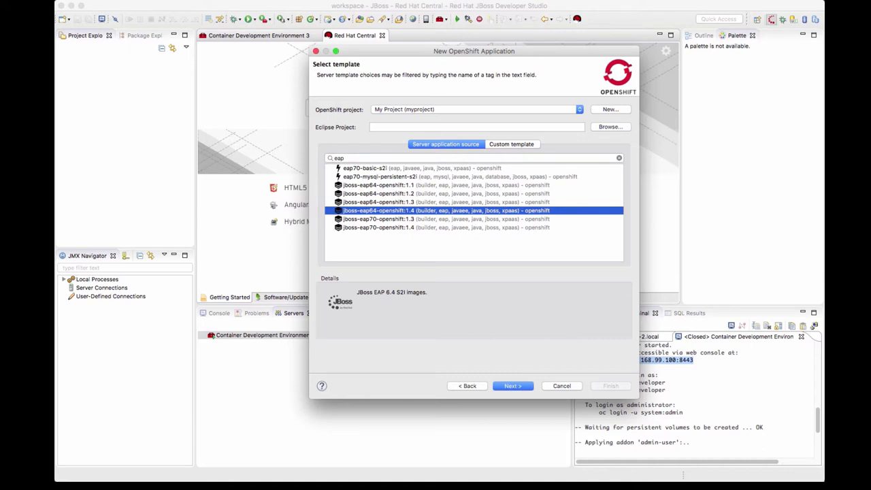
click(512, 385)
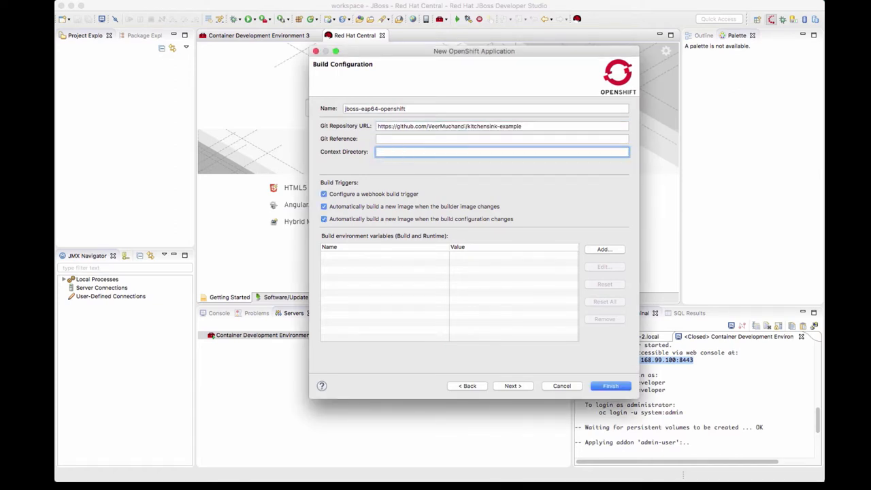
Accept default build, deployment, and routing settings, then finish creating the jboss-eap64-openshift app.
click(512, 385)
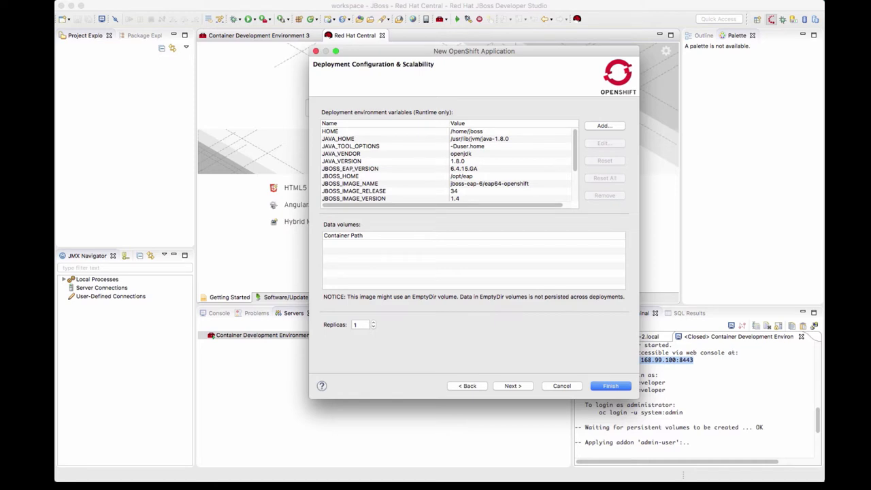
click(512, 386)
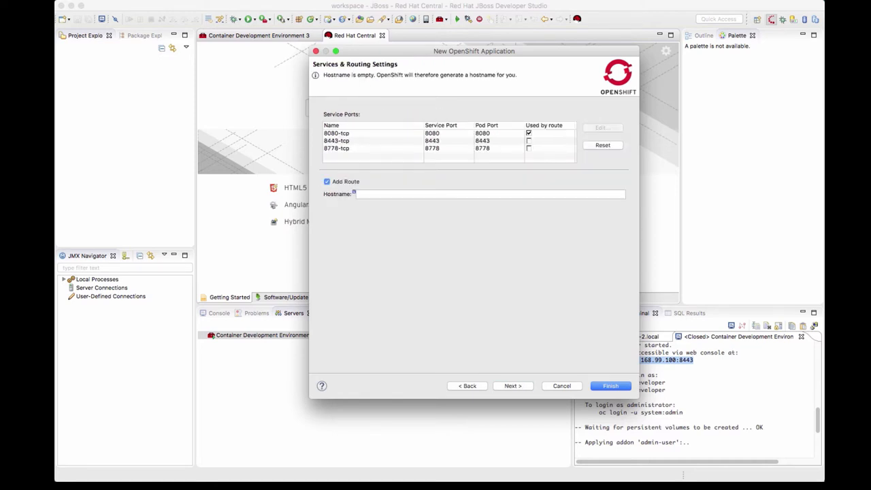
click(512, 386)
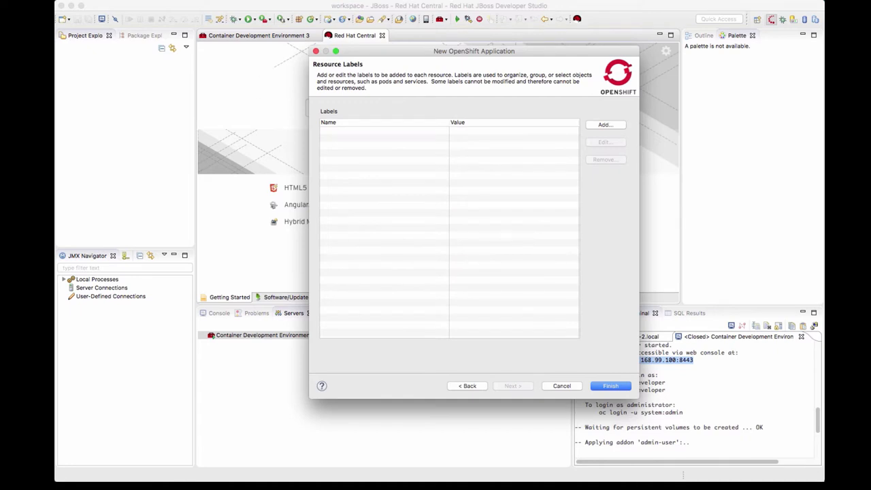
click(610, 385)
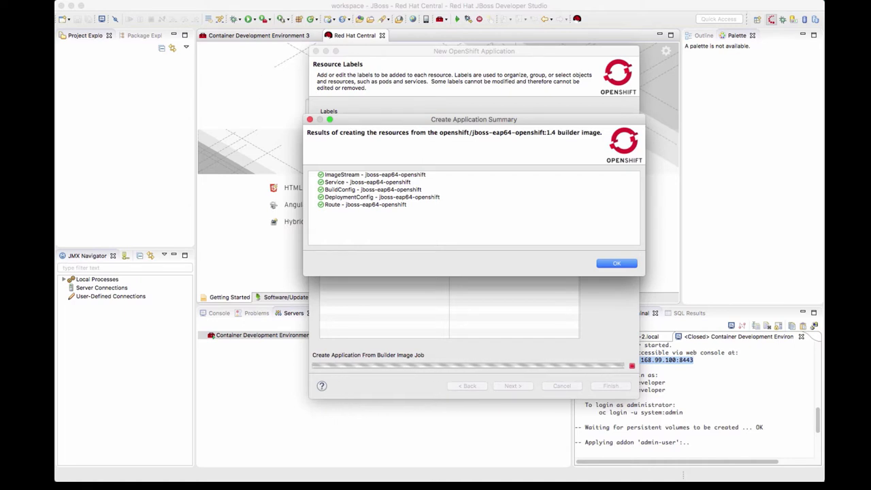
Dismiss the creation summary and import the code with the default clone destination.
click(617, 262)
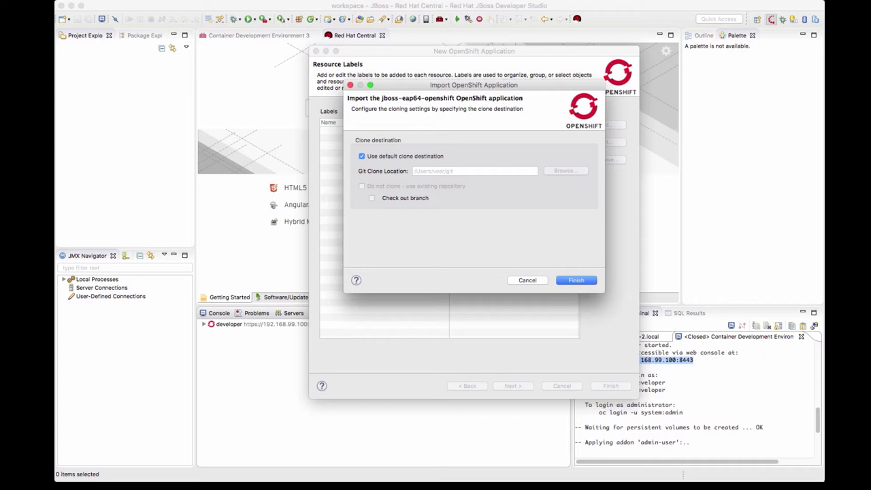
click(576, 280)
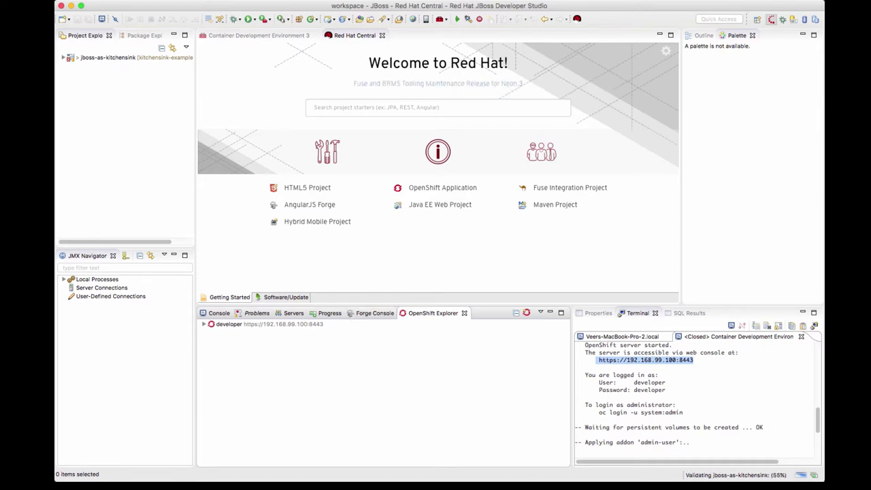
Expand developer and My Project in OpenShift Explorer, then inspect the running pod's actions.
click(204, 324)
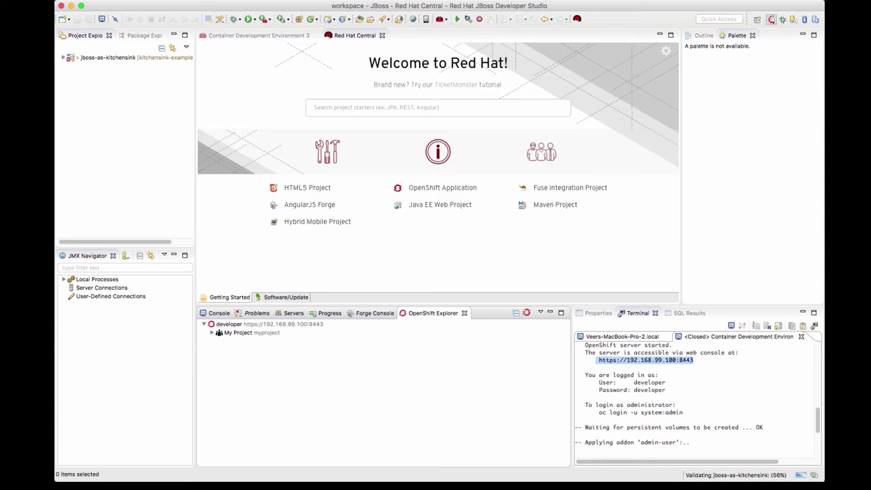
click(213, 332)
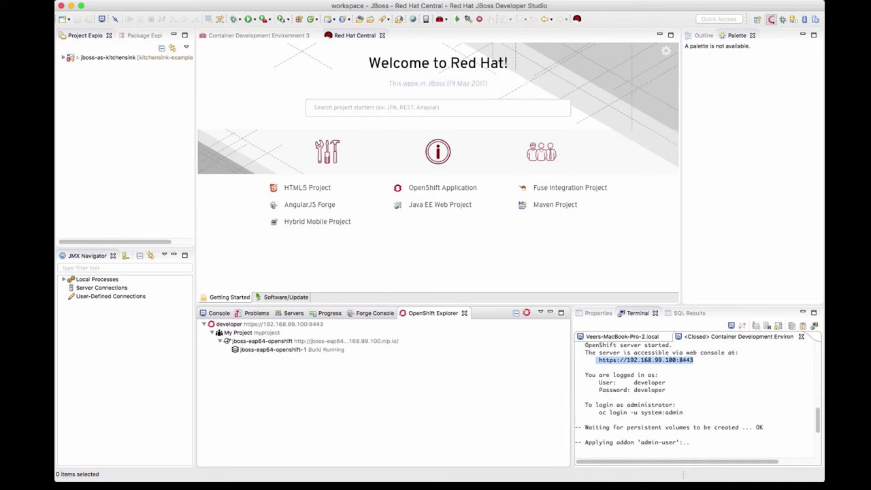
right_click(265, 350)
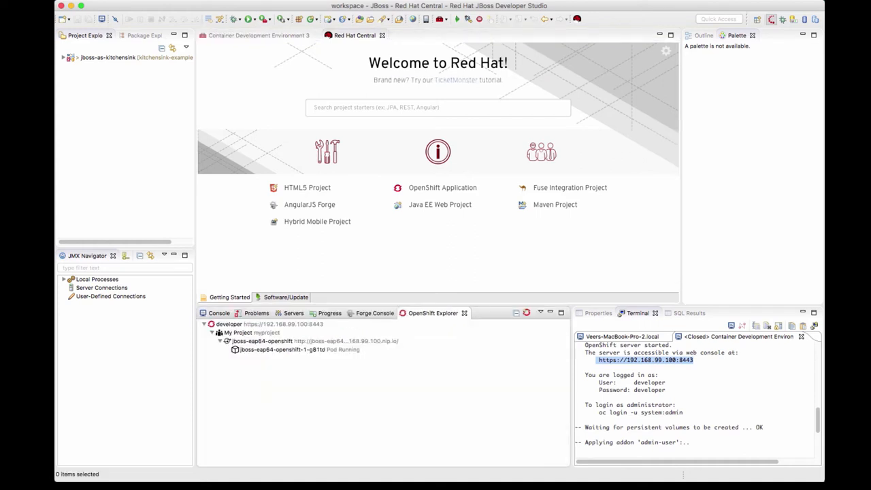
right_click(281, 350)
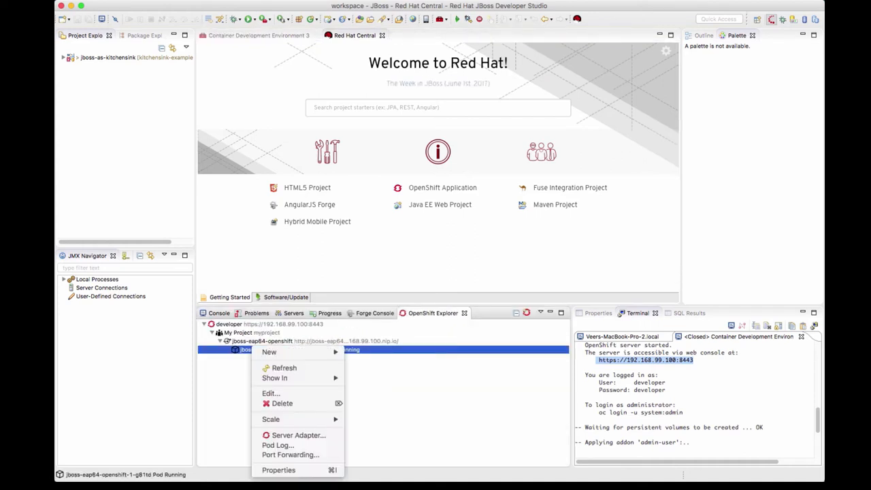
click(277, 445)
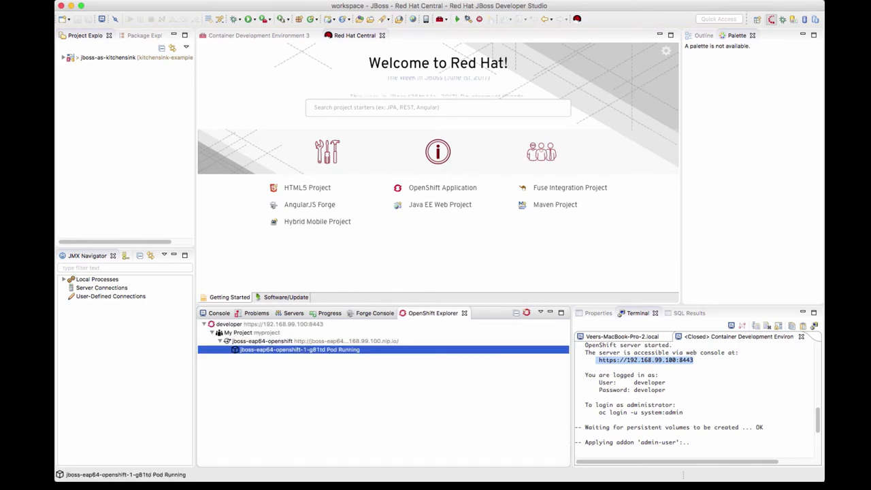
Show the jboss-eap64-openshift service in the built-in web browser.
right_click(262, 341)
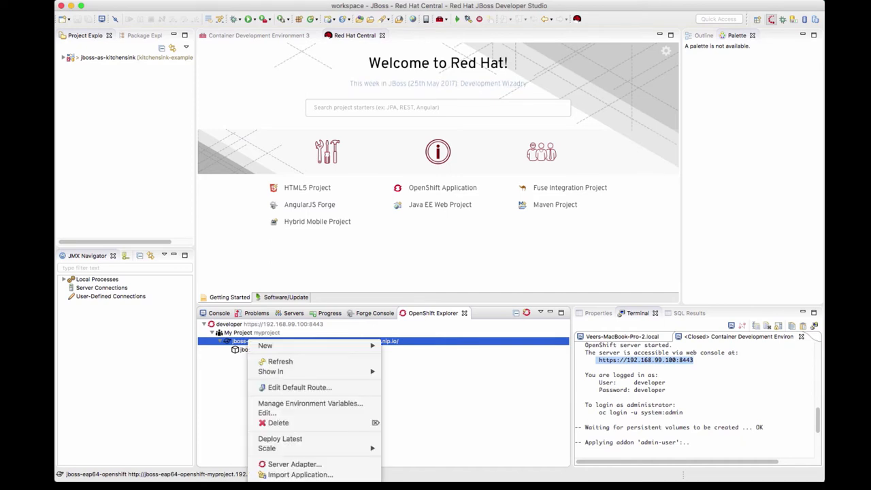
mouse_move(271, 371)
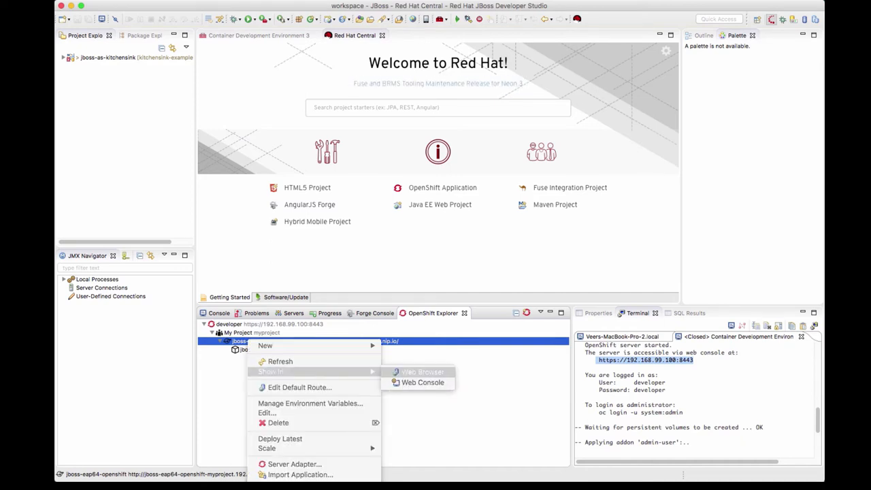
click(421, 372)
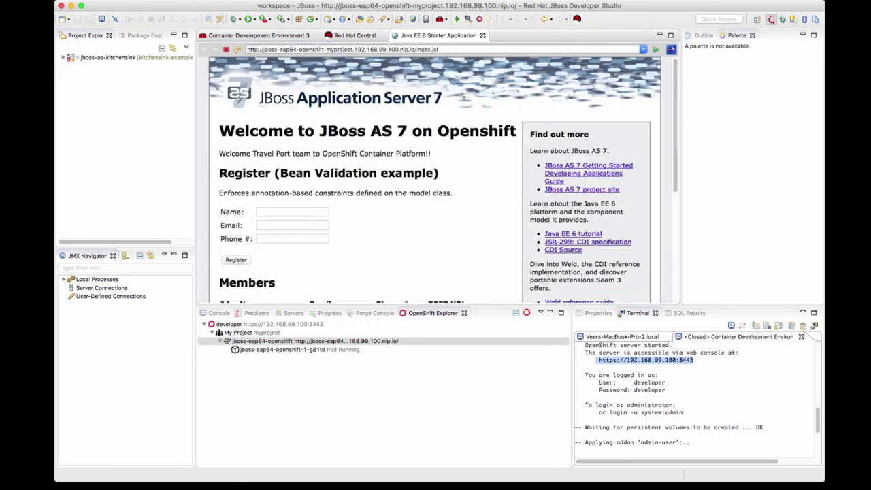
click(354, 36)
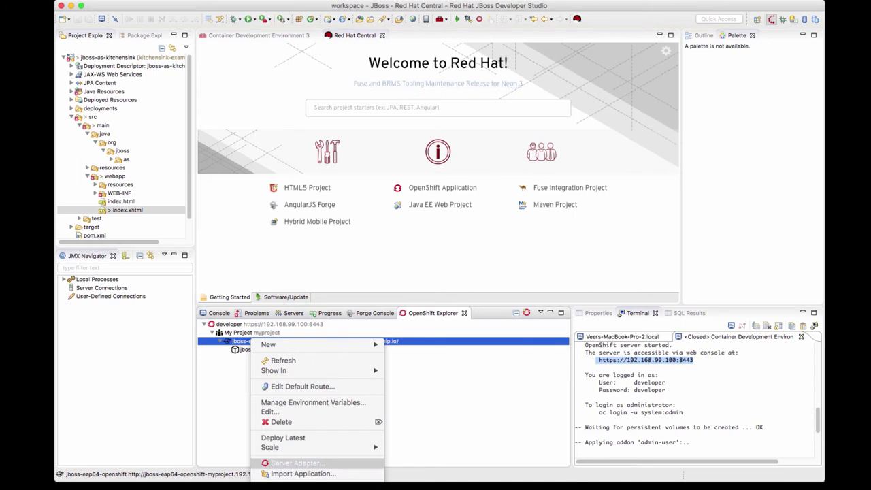
Create a server adapter linking jboss-as-kitchensink to jboss-eap64-openshift, then select index.xhtml.
click(296, 462)
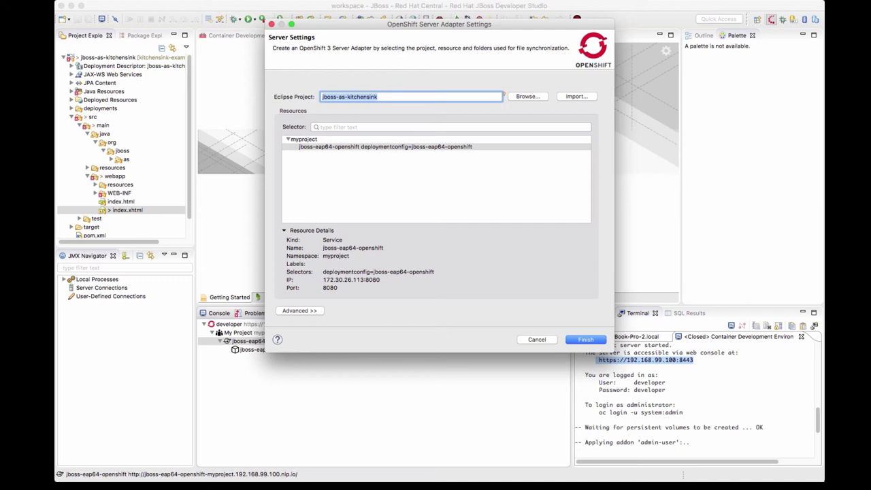
click(585, 339)
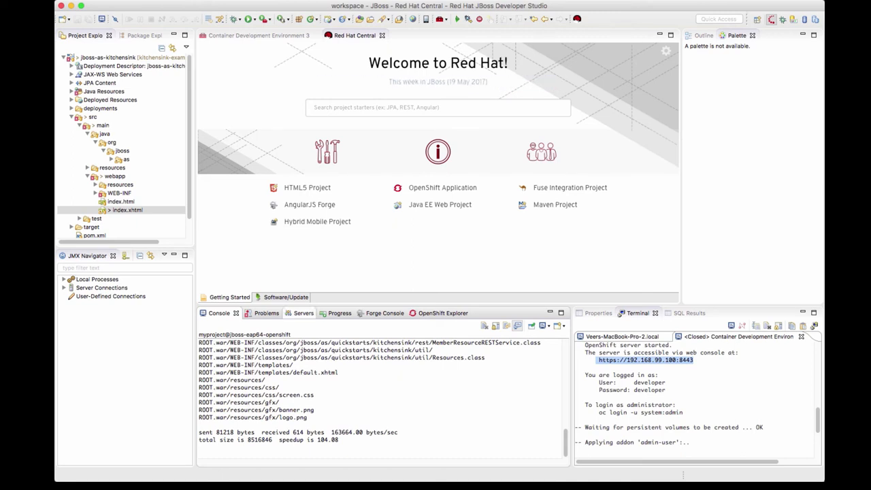
click(293, 313)
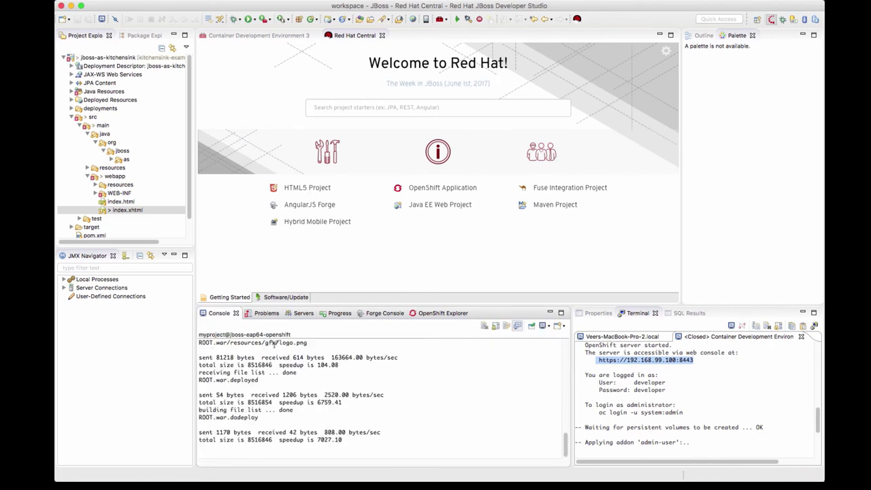
click(124, 209)
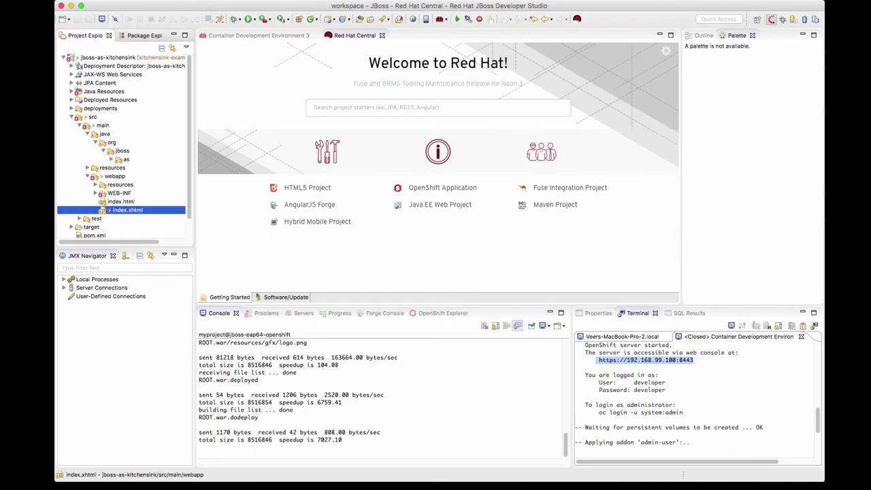
Edit index.xhtml's paragraph to 'Welcome to JBDS integration with OpenShift!!' and save.
double_click(127, 209)
text(<p>Welcome to JBoss integration with OpenShift!</p>)
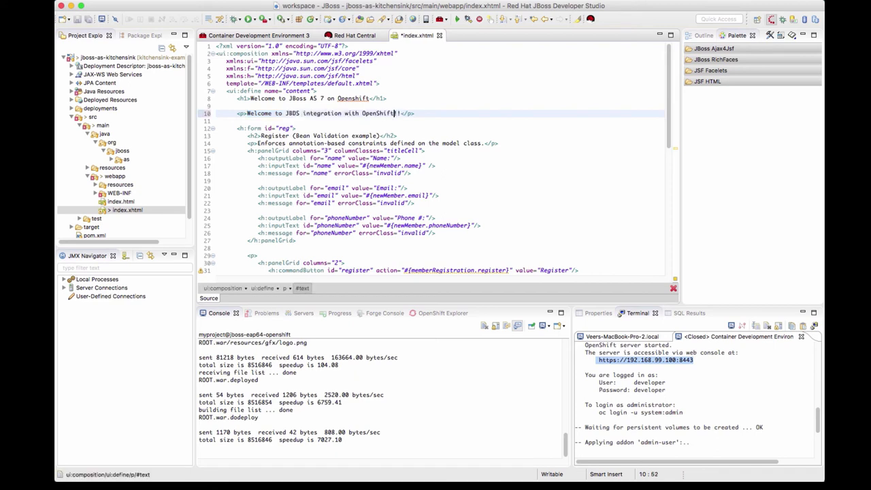
mouse_move(101, 19)
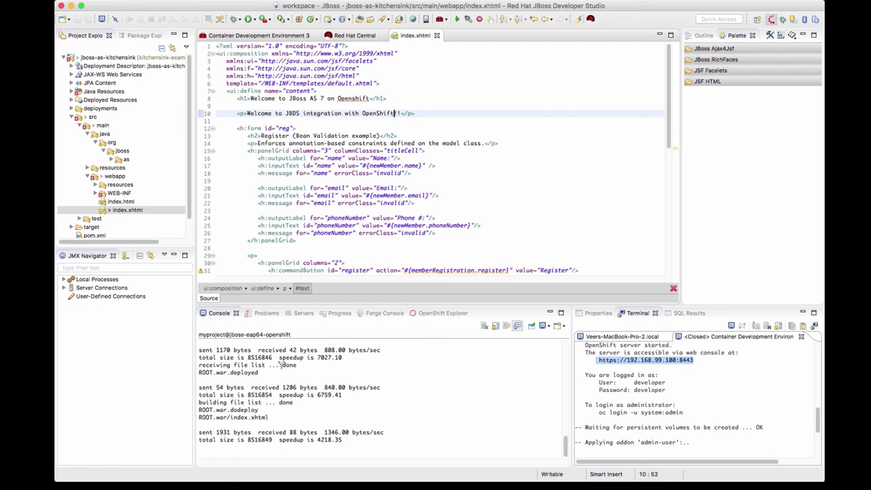
text(!)
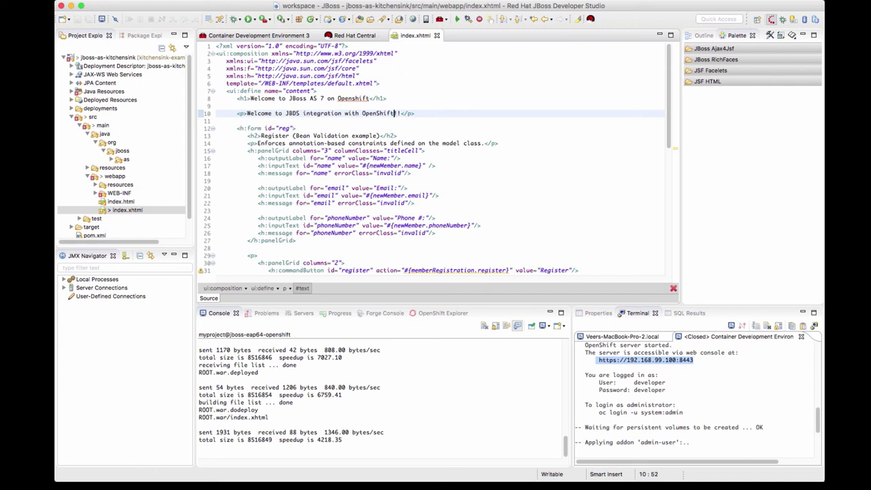
click(443, 312)
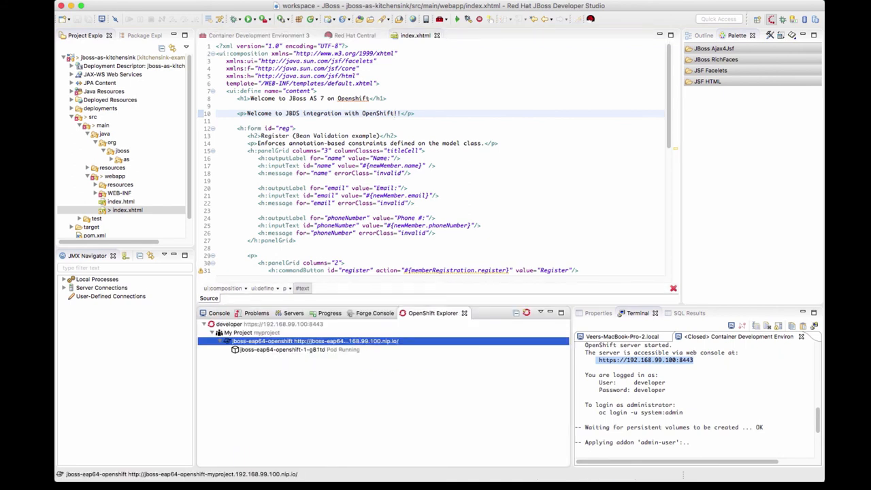
Show the deployed service in the built-in browser to see the updated welcome text.
click(301, 349)
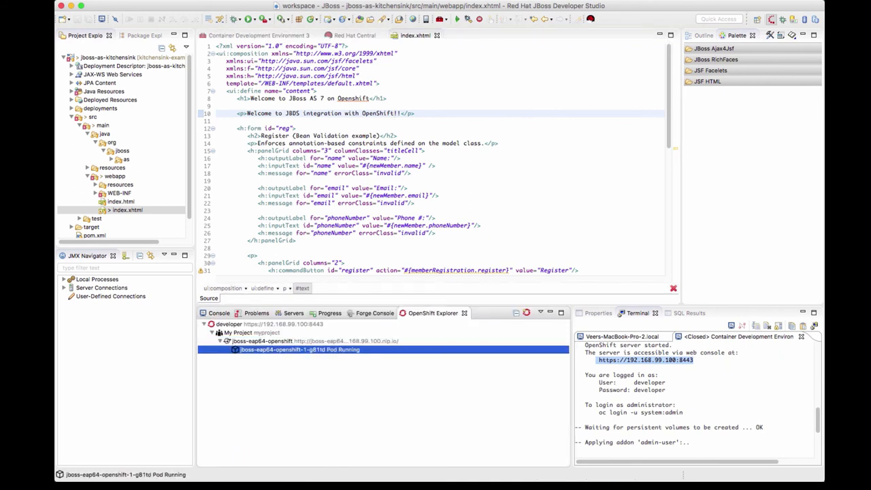
right_click(264, 341)
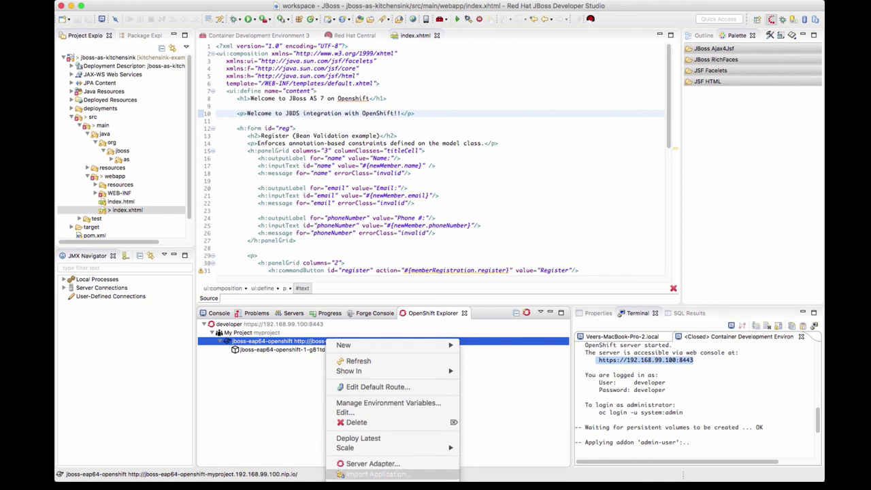
mouse_move(349, 371)
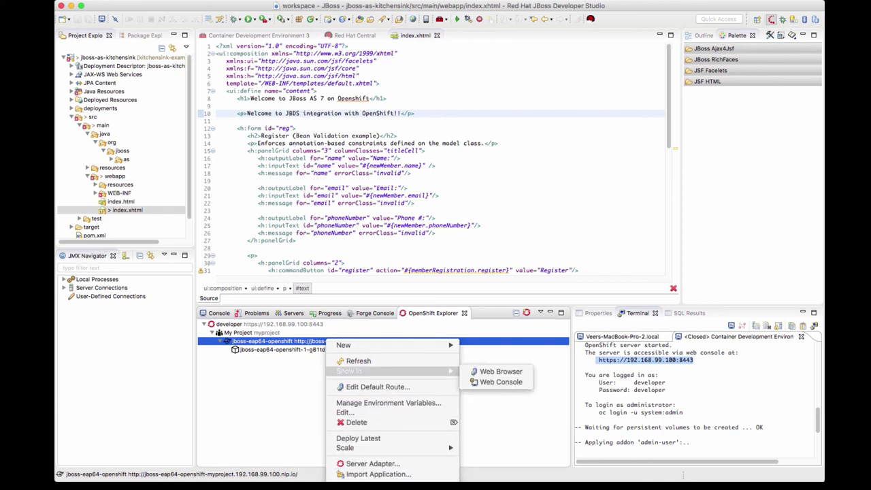
click(501, 371)
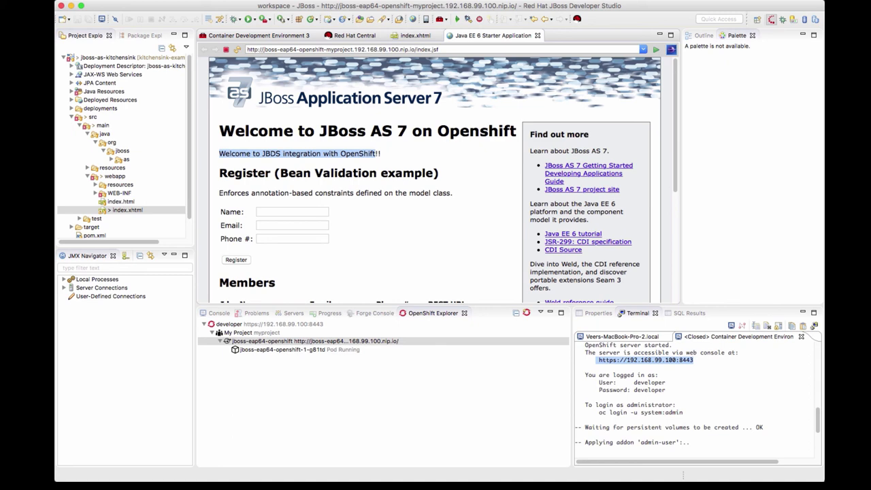
right_click(288, 349)
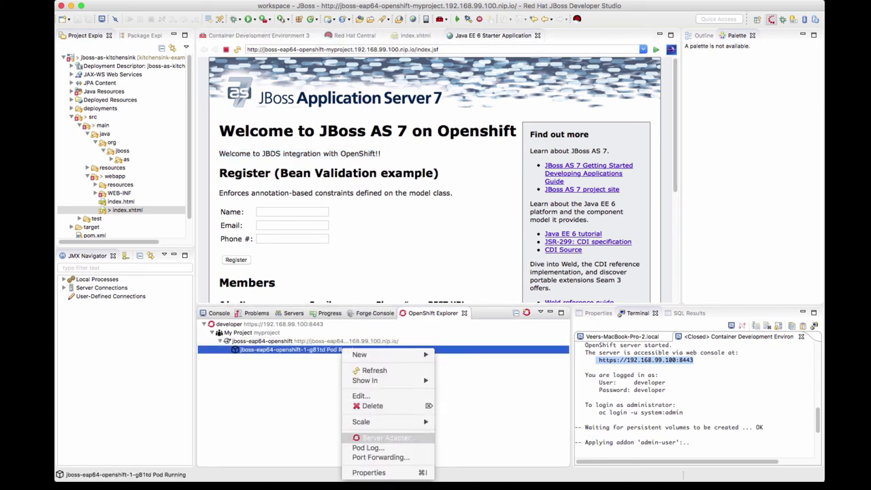